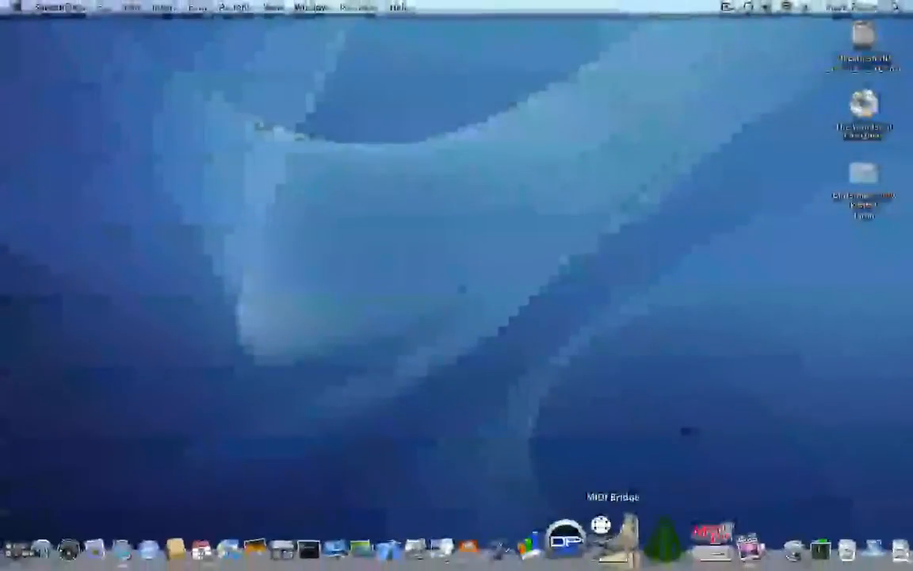
pyautogui.moveTo(593, 525)
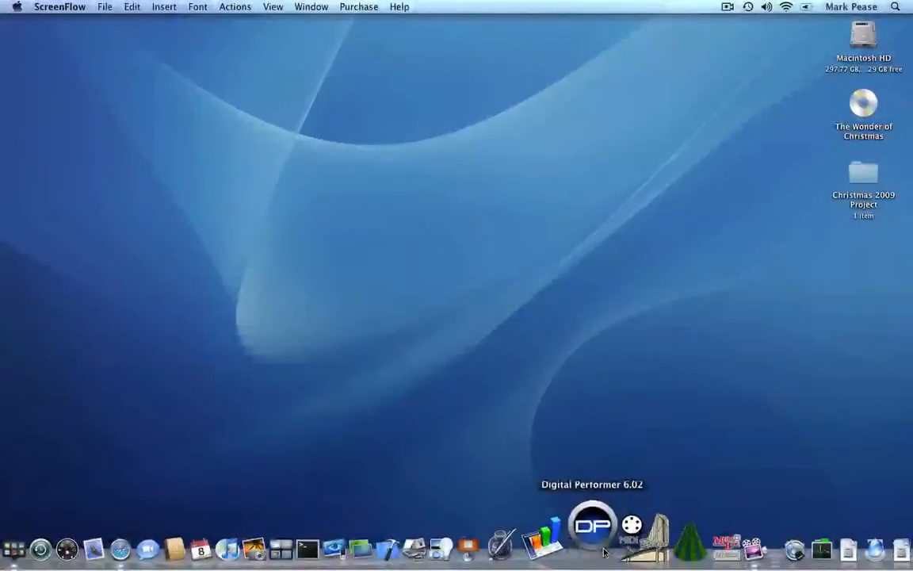
# Launch Digital Performer 6.02 from its Dock icon
pyautogui.click(592, 527)
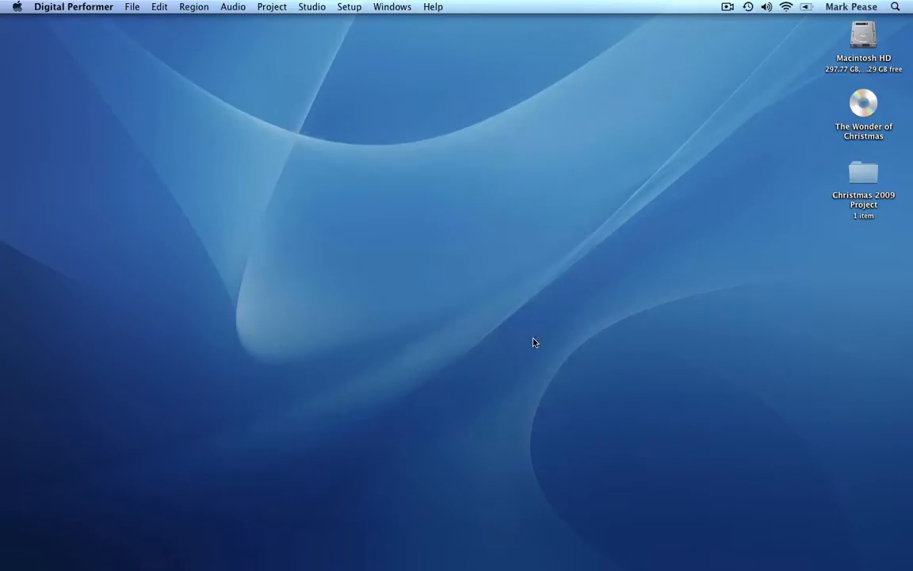
# Create and save a new project named 'Christmas 2009' in the Desktop folder
pyautogui.click(132, 6)
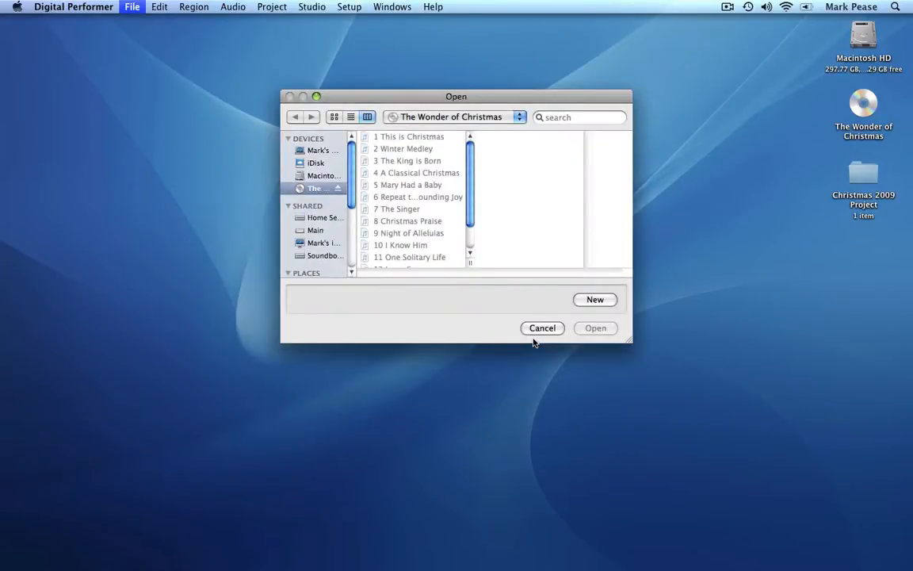
pyautogui.click(318, 242)
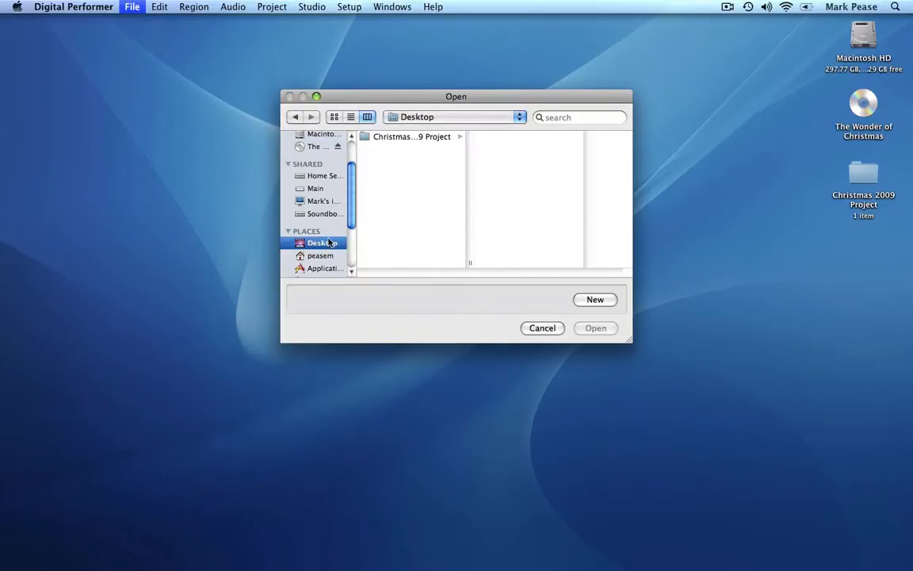
pyautogui.click(595, 298)
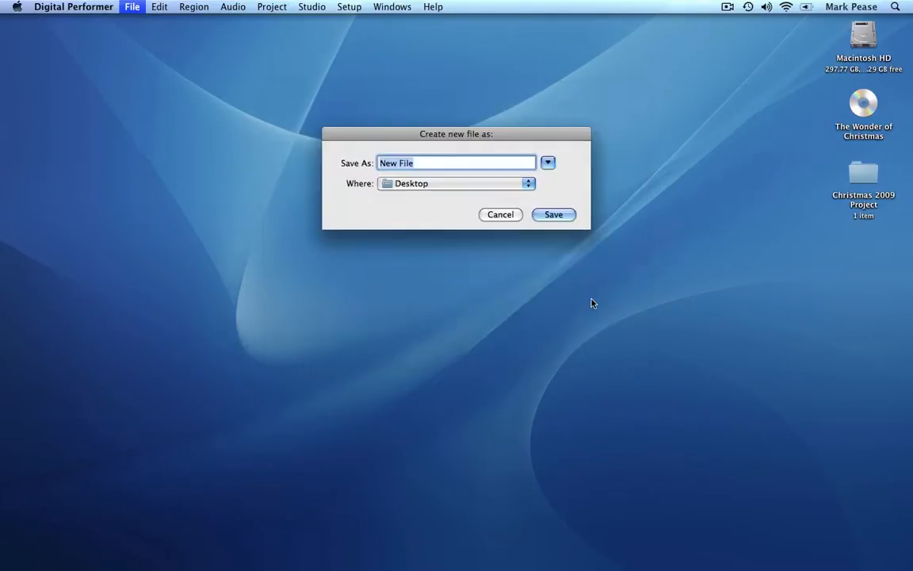
pyautogui.write('Ch')
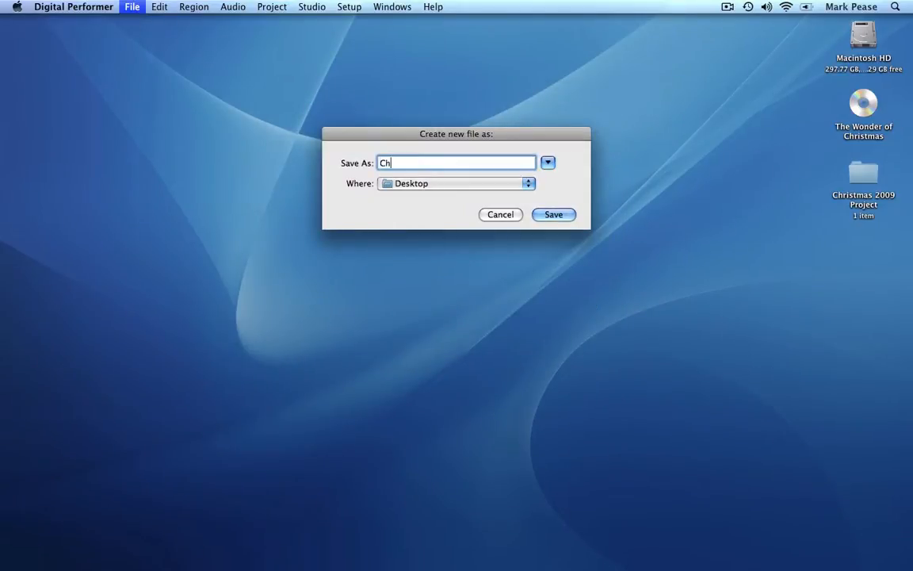
pyautogui.write('ristm')
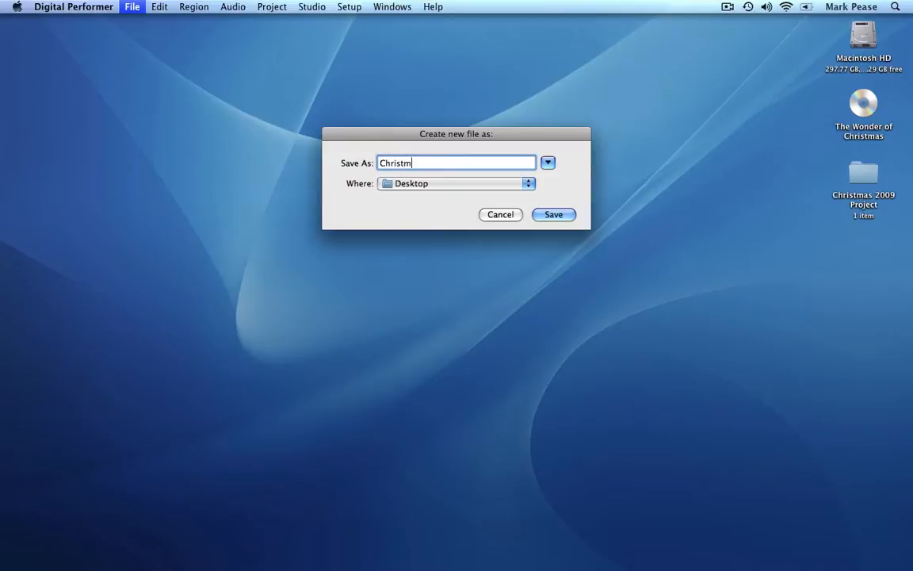
pyautogui.write('as 2009')
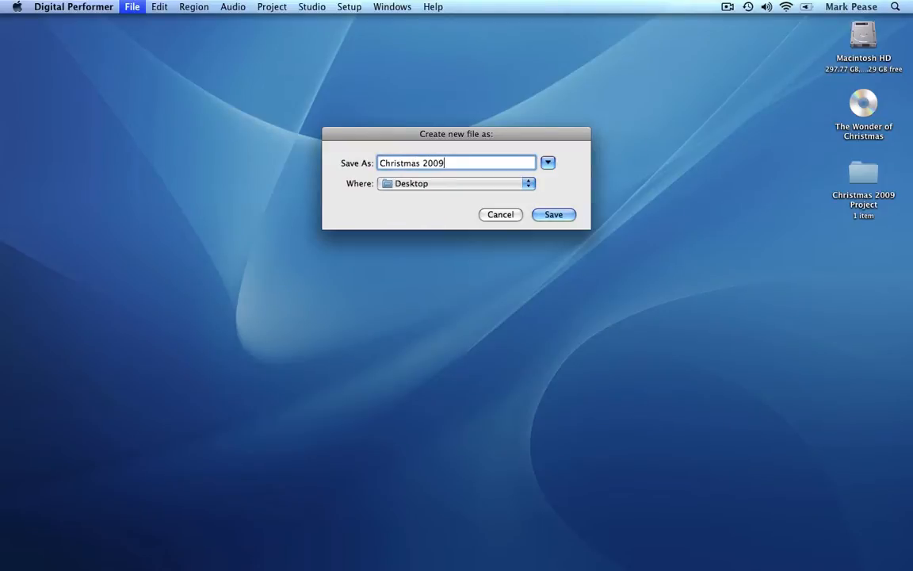
pyautogui.click(553, 214)
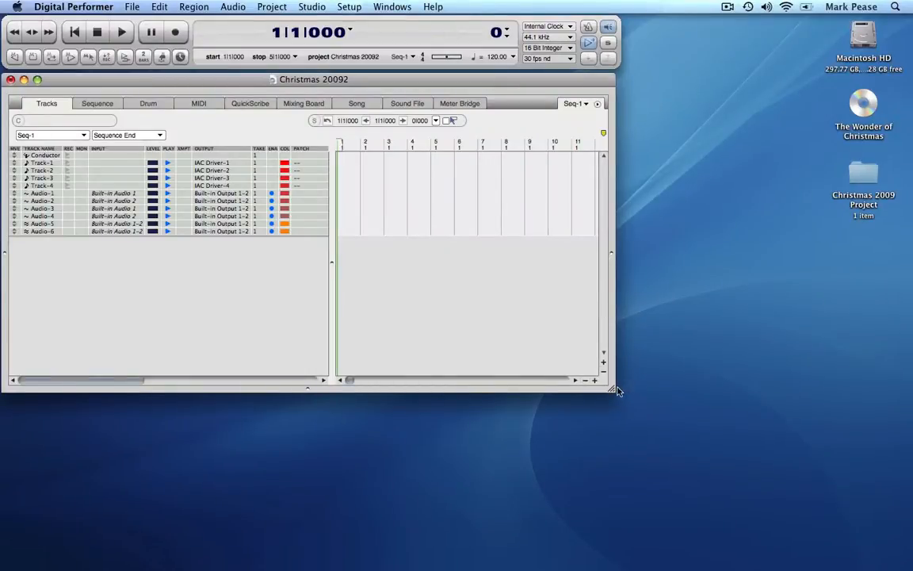
# Drag the project window's corner wider to reveal more measures, then open the Project menu
pyautogui.moveTo(618, 389); pyautogui.dragTo(700, 393)
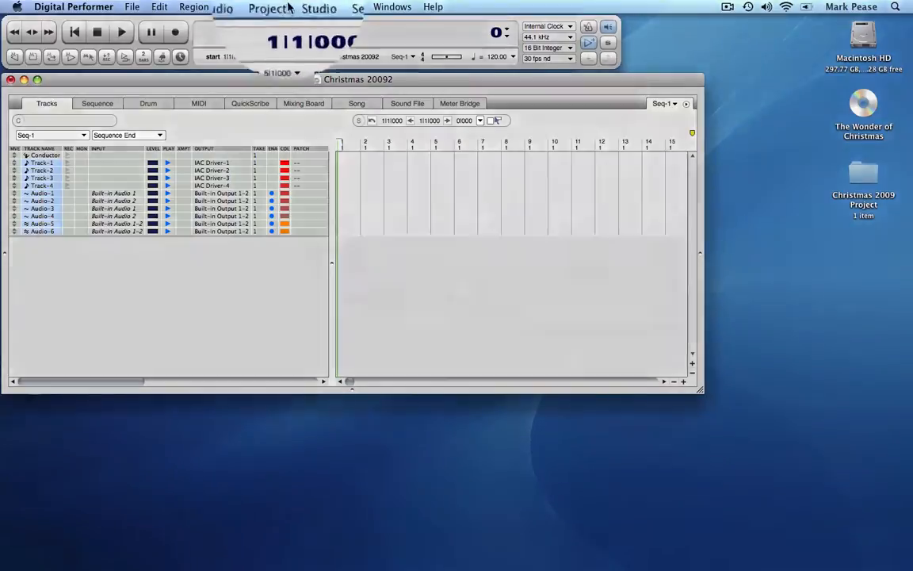
pyautogui.click(268, 7)
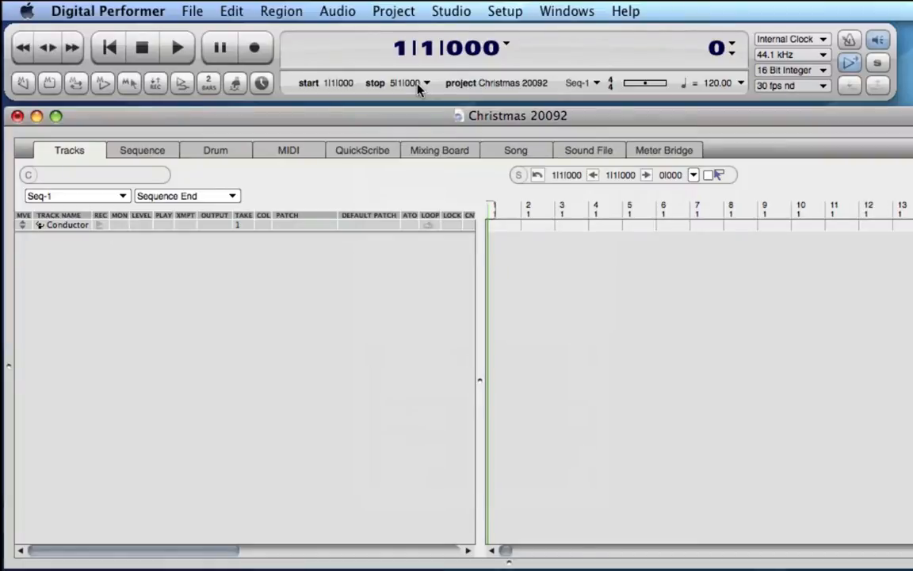
pyautogui.moveTo(370, 150)
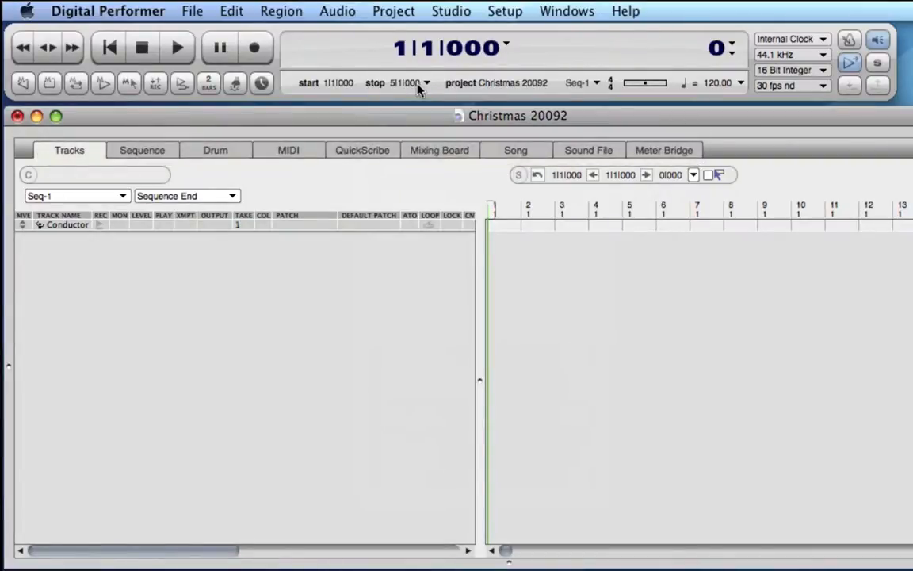
pyautogui.moveTo(142, 150)
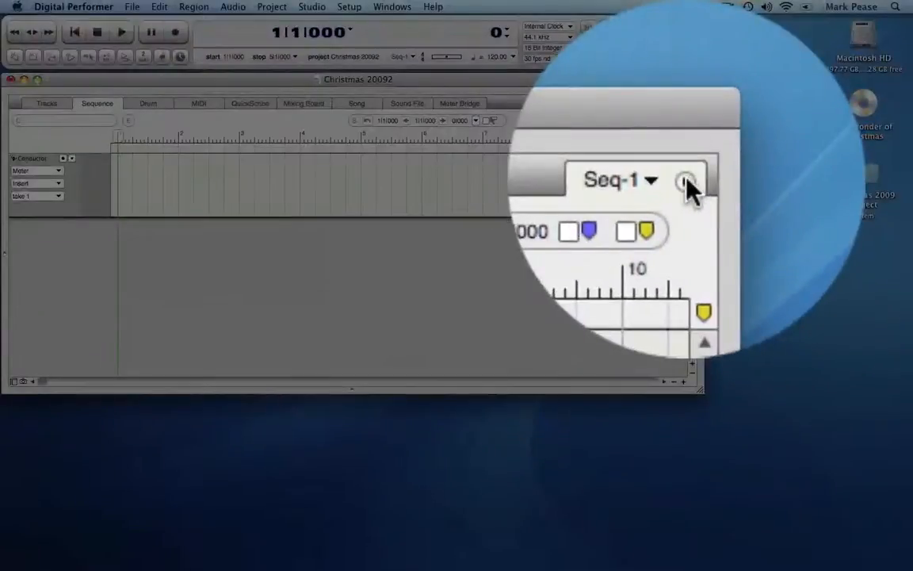
# Open the Conductor track's Event List beside the sequence, then return to the Tracks view
pyautogui.click(686, 180)
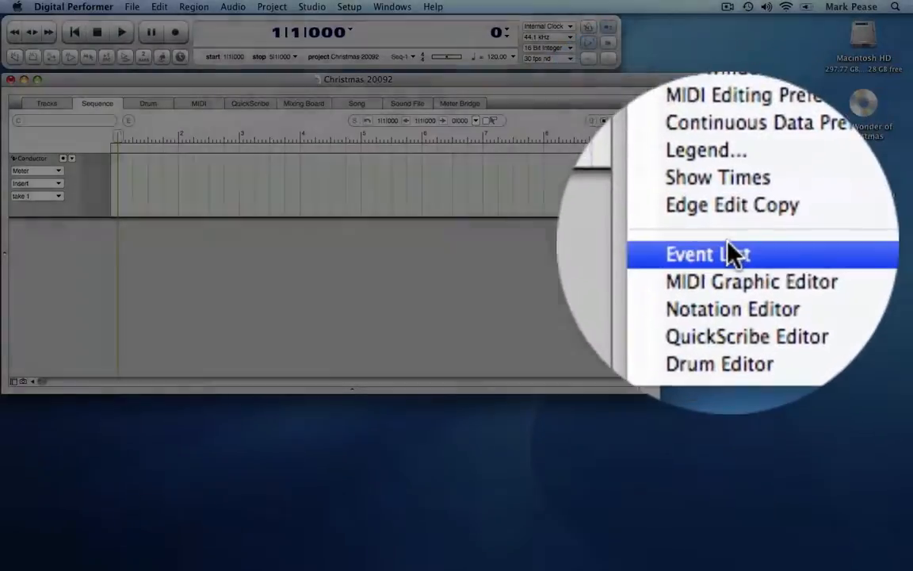
pyautogui.click(707, 254)
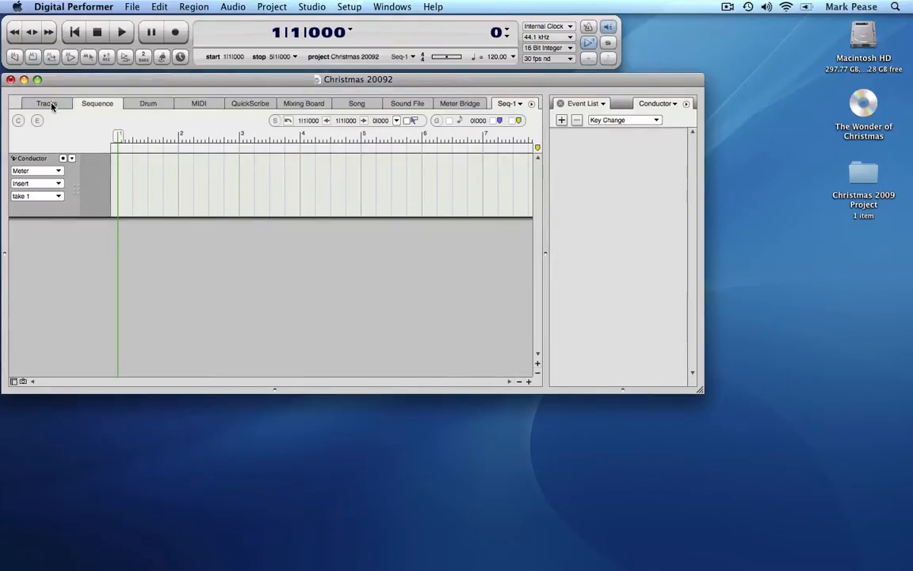
pyautogui.click(132, 6)
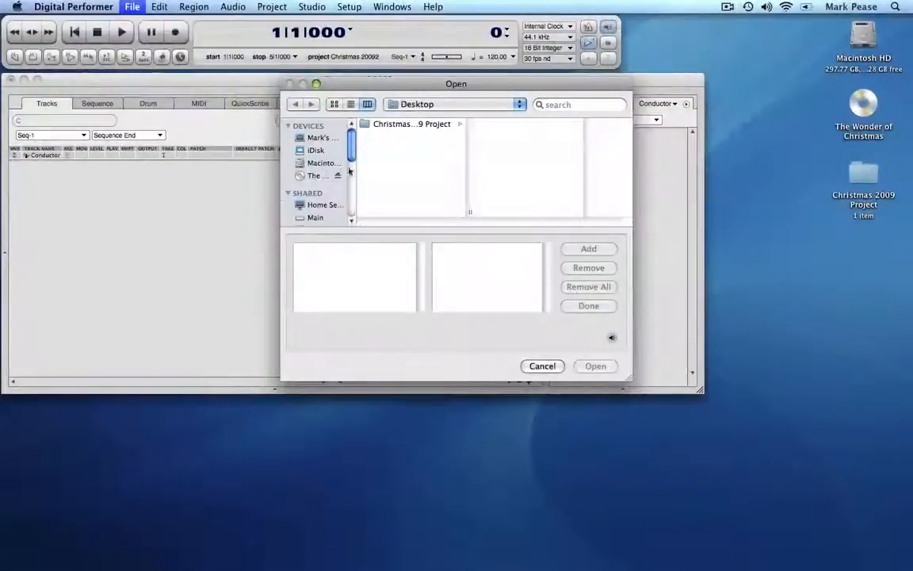
# Import '11 One Solitary Life' from The Wonder of Christmas CD
pyautogui.click(317, 175)
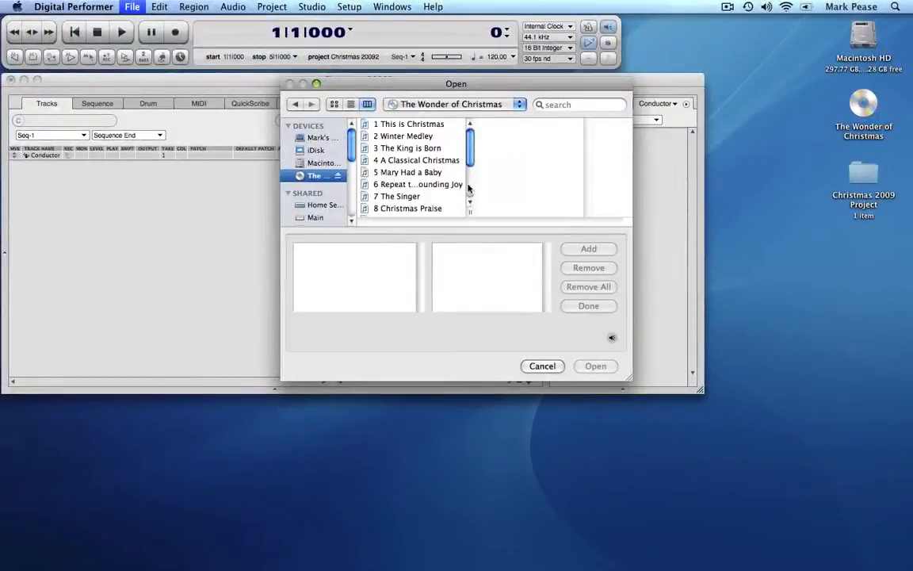
pyautogui.scroll(-3)
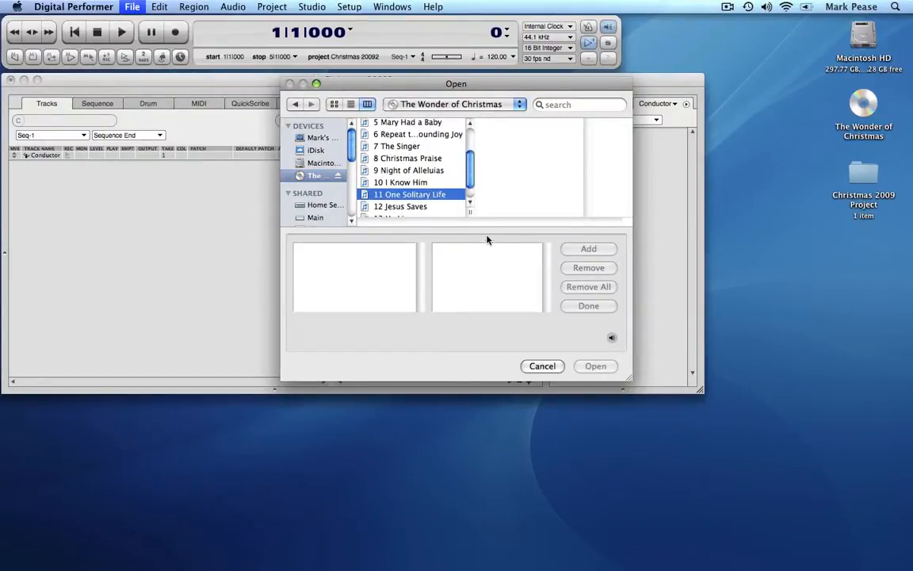
pyautogui.moveTo(400, 250)
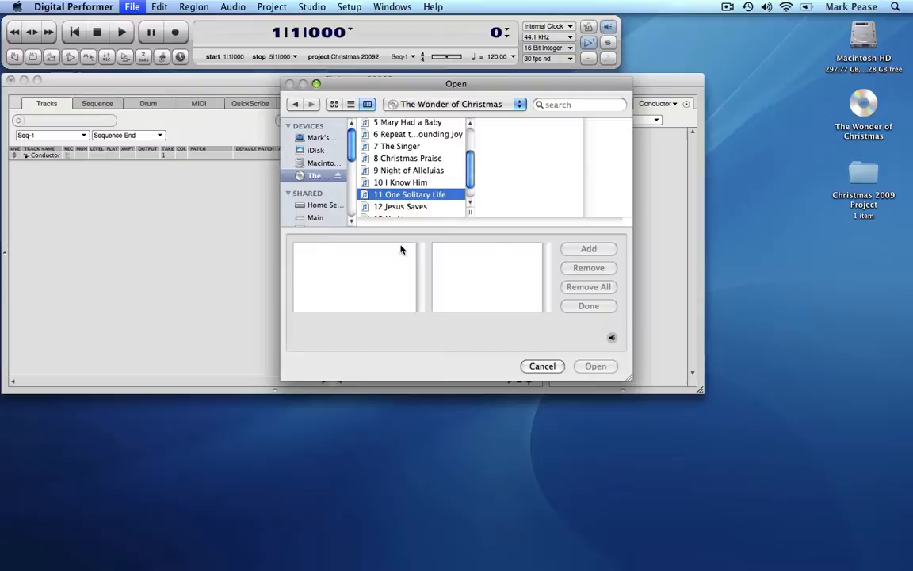
pyautogui.click(409, 195)
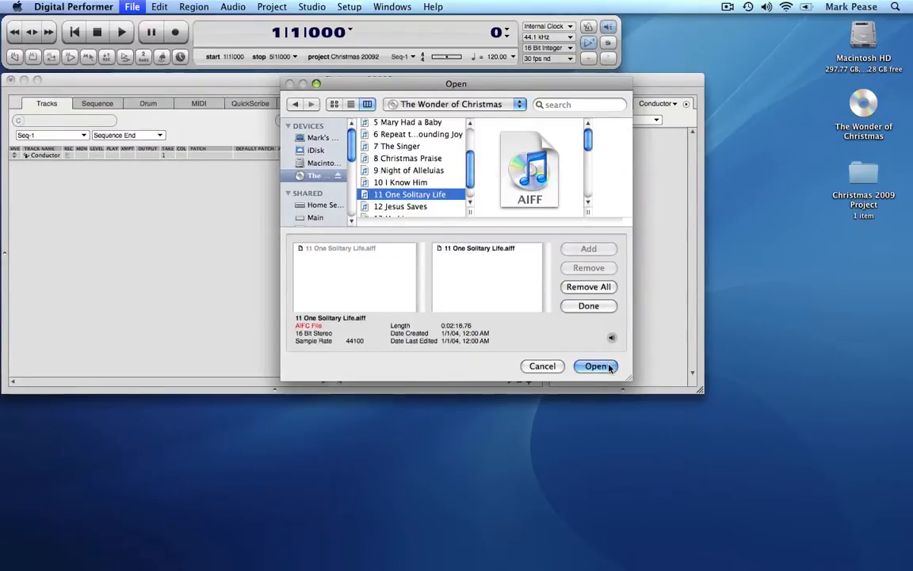
pyautogui.click(596, 365)
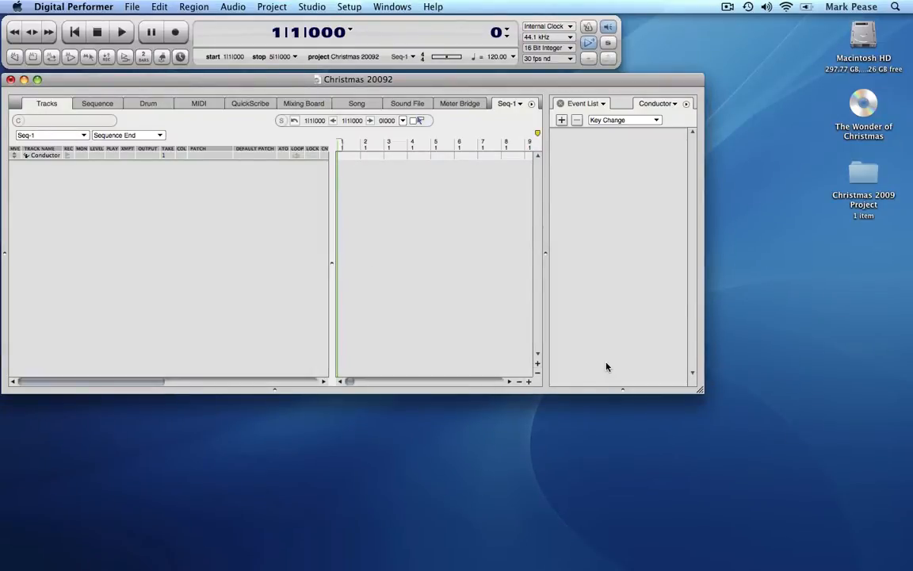
pyautogui.moveTo(636, 181)
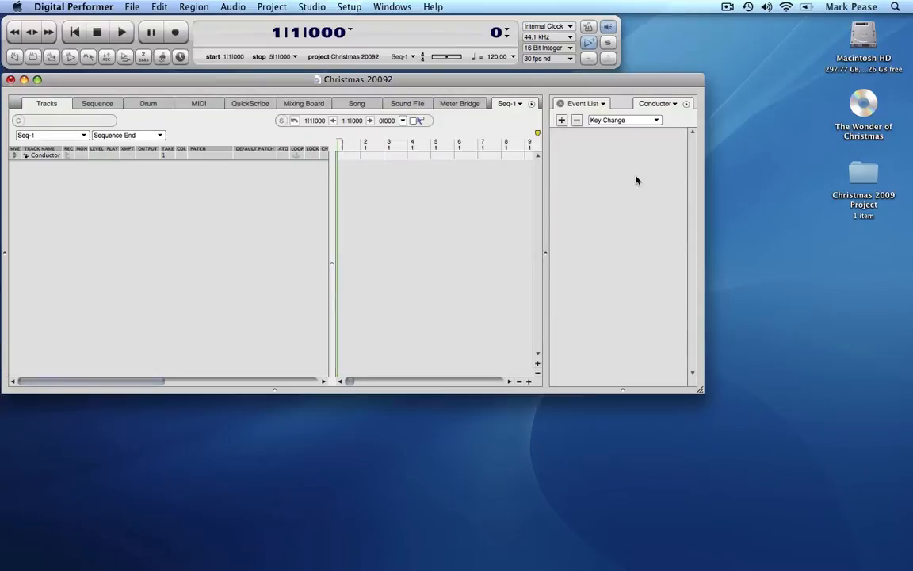
# Switch the side panel to the Soundbites list showing '11 One Solitary Life.aiff'
pyautogui.click(601, 103)
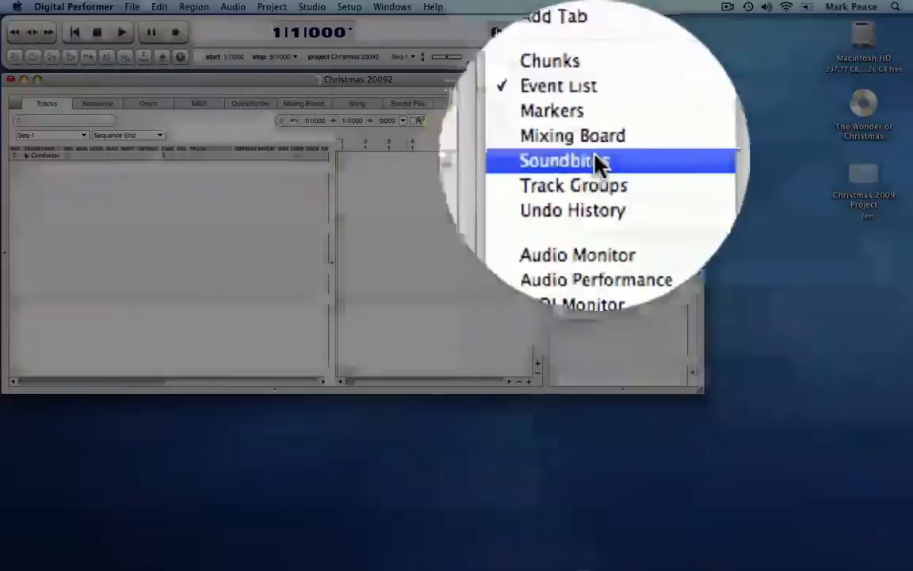
pyautogui.click(563, 160)
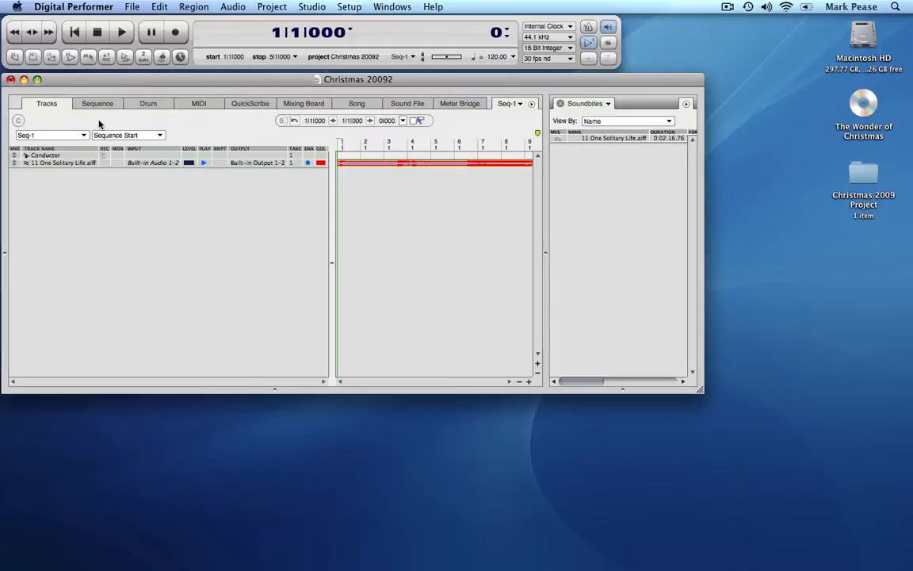
# Switch to the Sequence view and set the chunk start time to measure −1
pyautogui.click(97, 103)
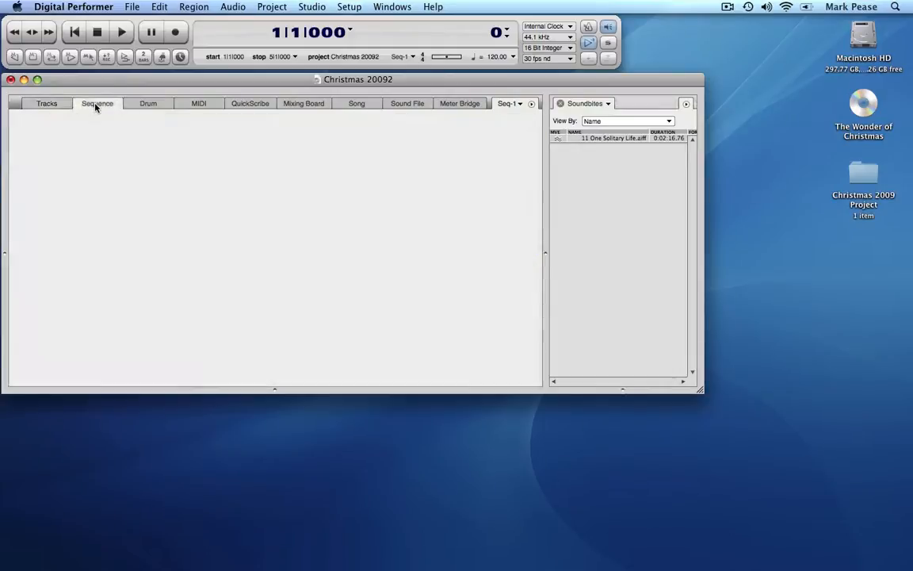
pyautogui.click(96, 103)
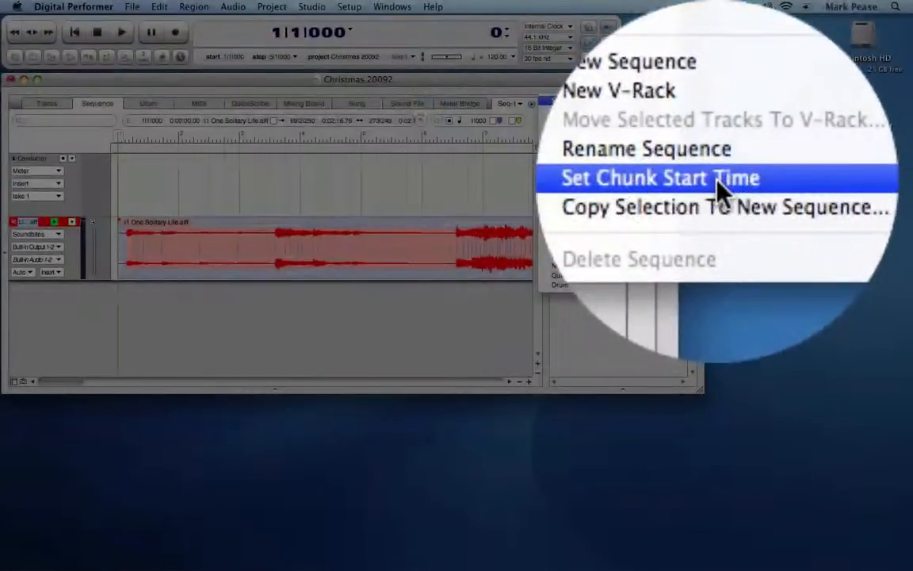
pyautogui.click(659, 177)
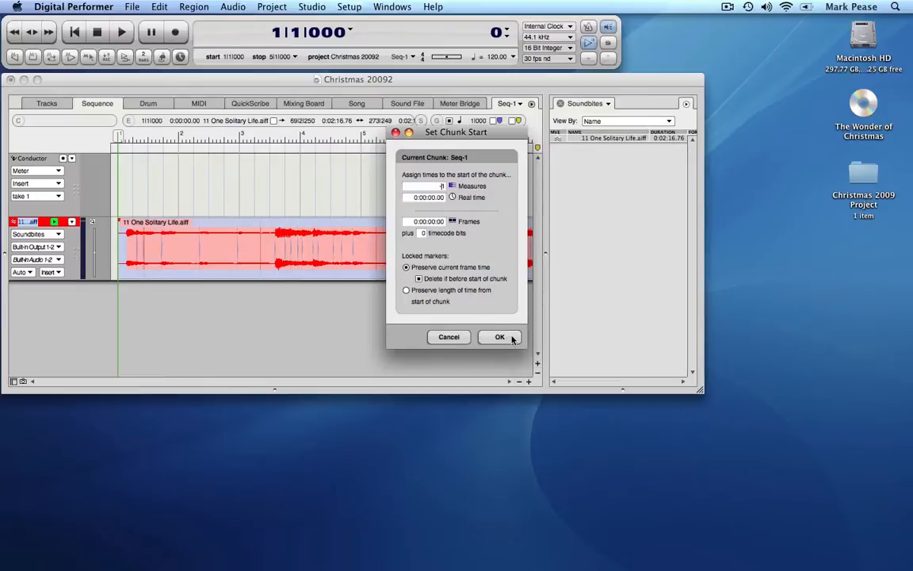
pyautogui.click(500, 337)
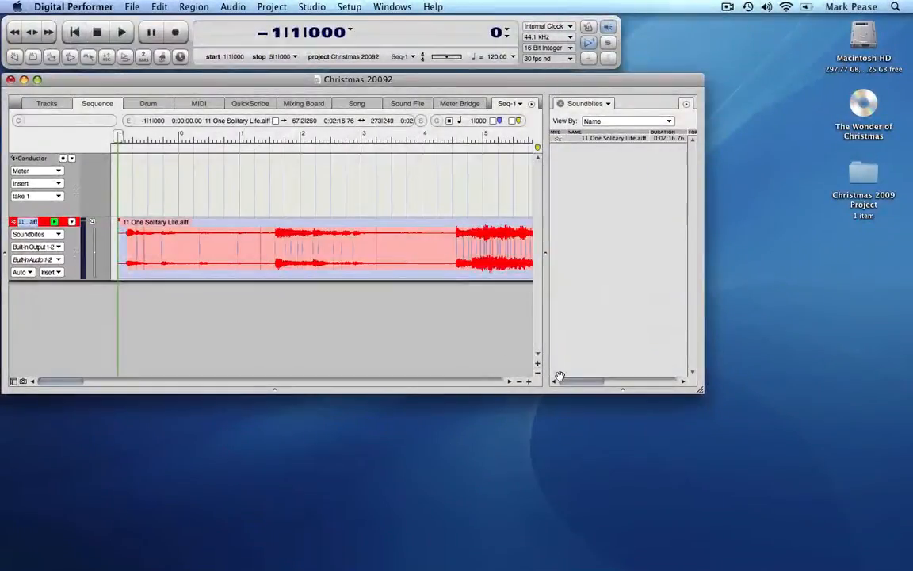
# Zoom in, drag the One Solitary Life soundbite to about 0|4|213, then zoom out
pyautogui.click(529, 383)
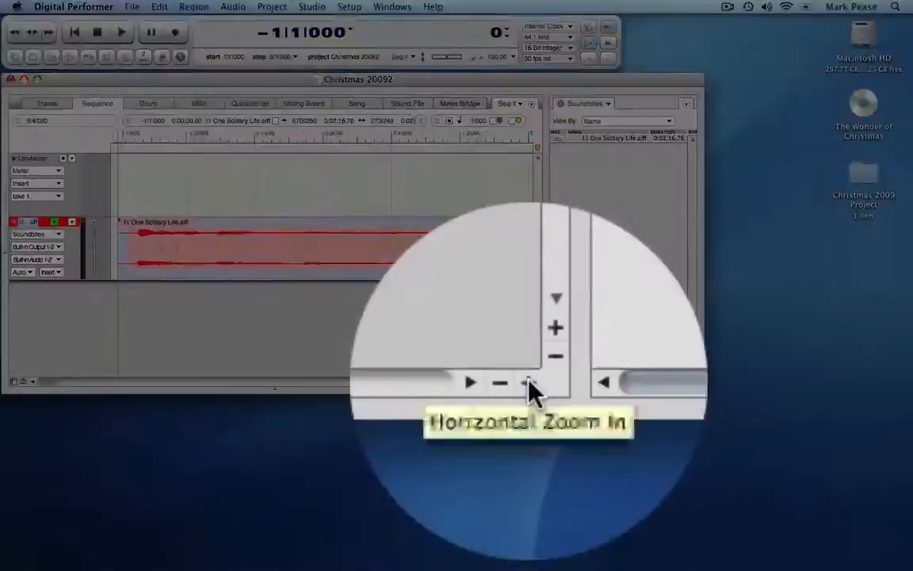
pyautogui.click(529, 382)
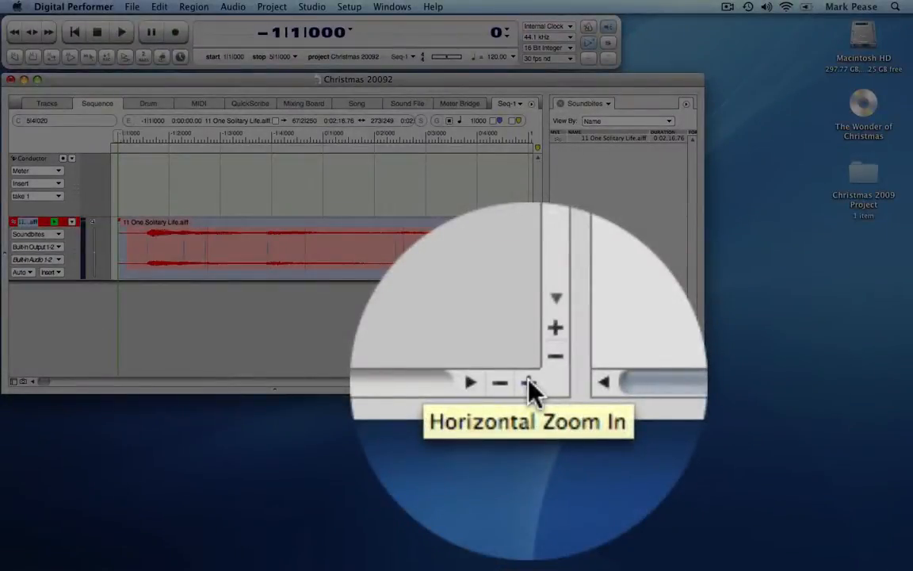
pyautogui.click(529, 383)
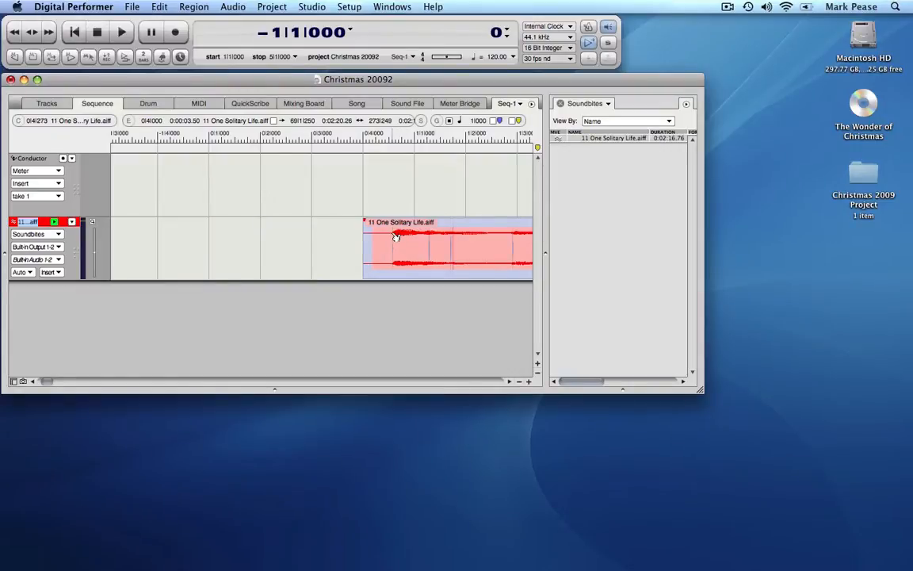
pyautogui.press('cmd')
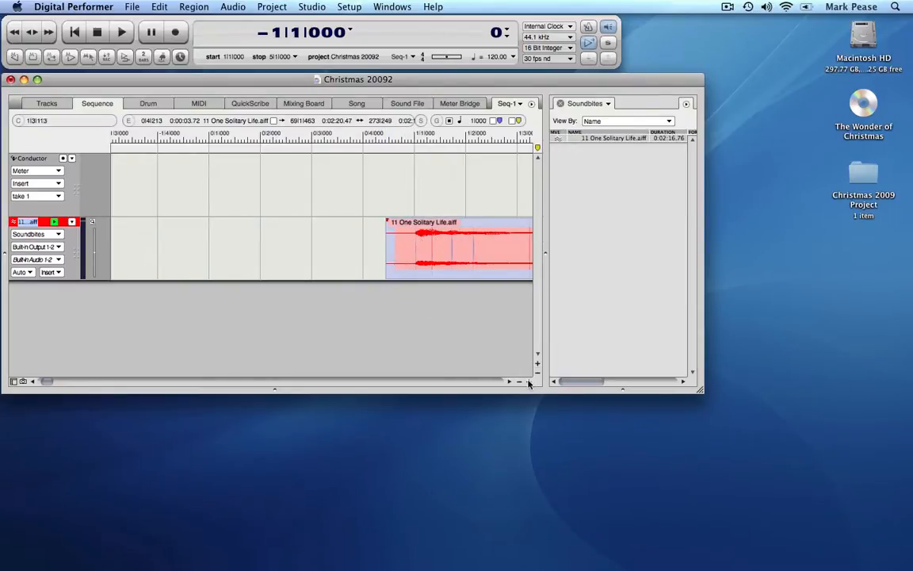
pyautogui.click(519, 381)
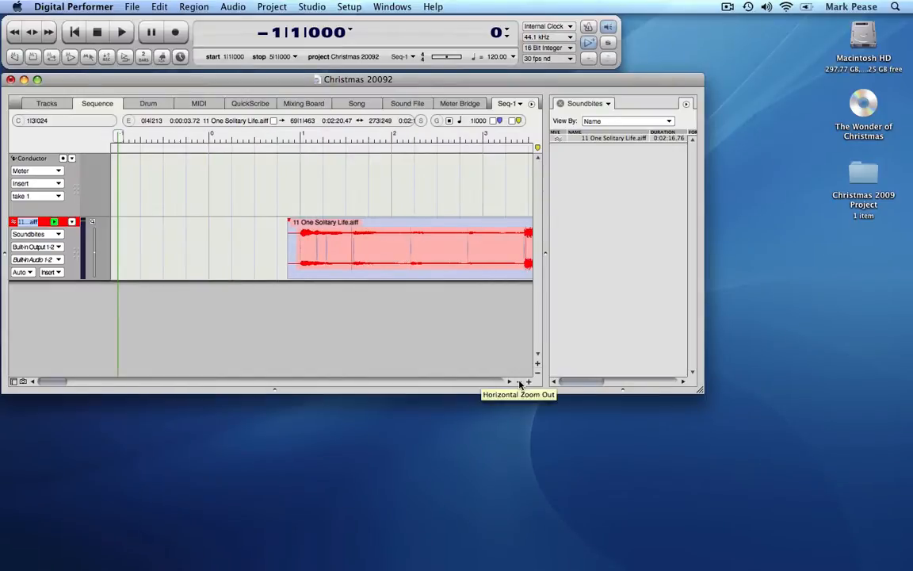